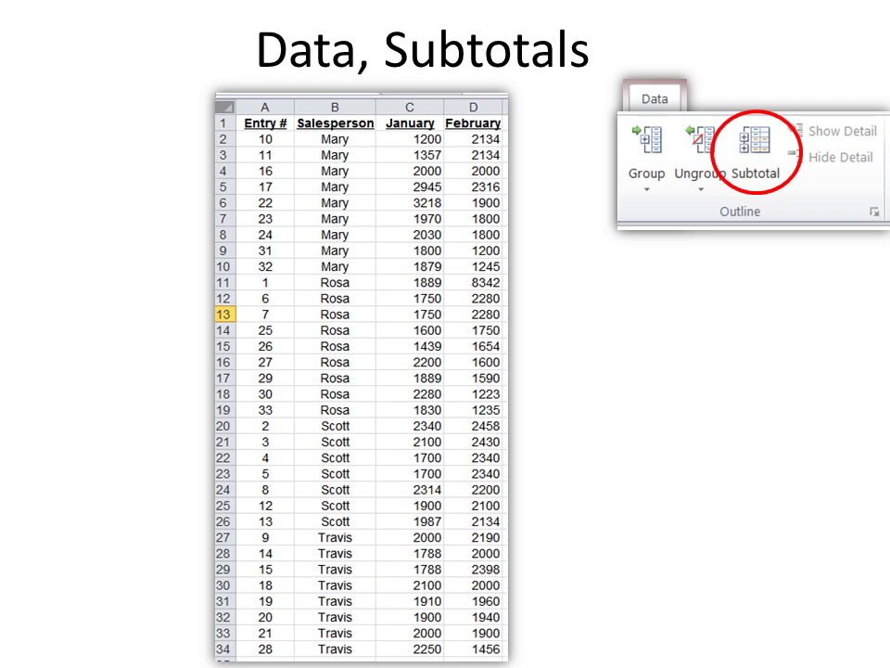
- Advance to the 'Data, Subtotals' slide with per-salesperson totals and Subtotal dialog
{"action": "left_click", "coordinate": [760, 157]}
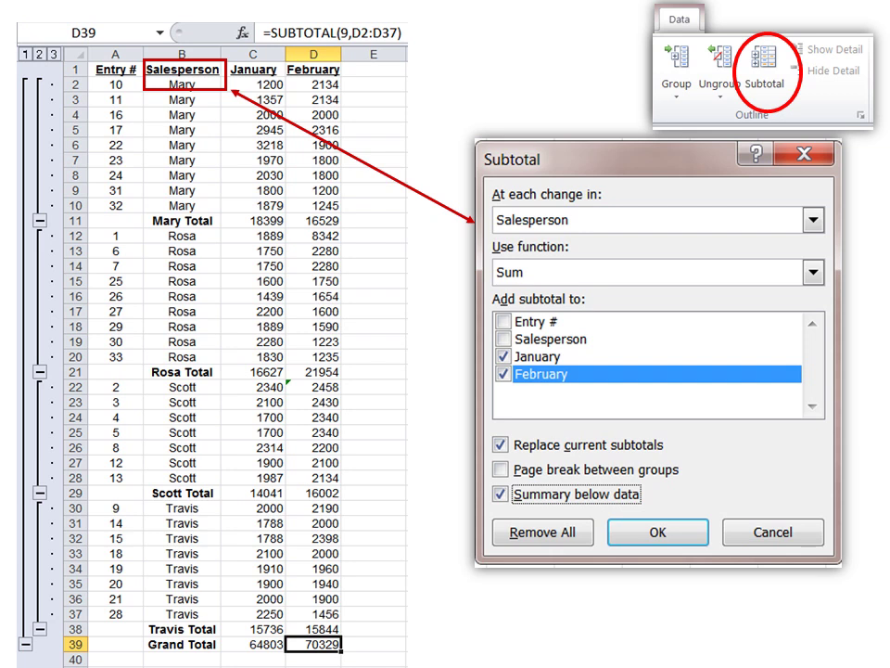
- Reveal the arrow callouts, then show the totals-above-data version with Summary below data unchecked
{"action": "left_click", "coordinate": [812, 272]}
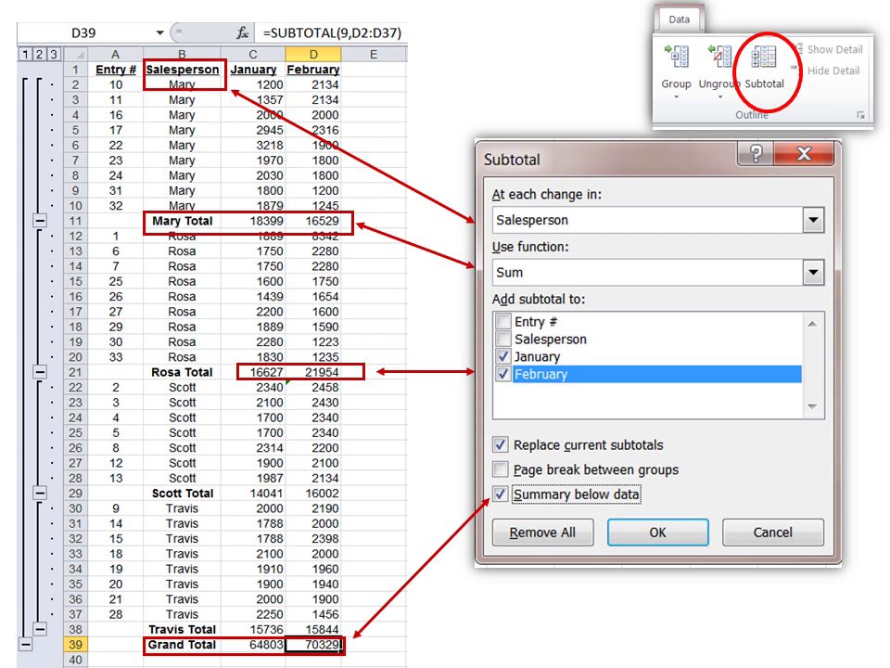
{"action": "left_click", "coordinate": [501, 494]}
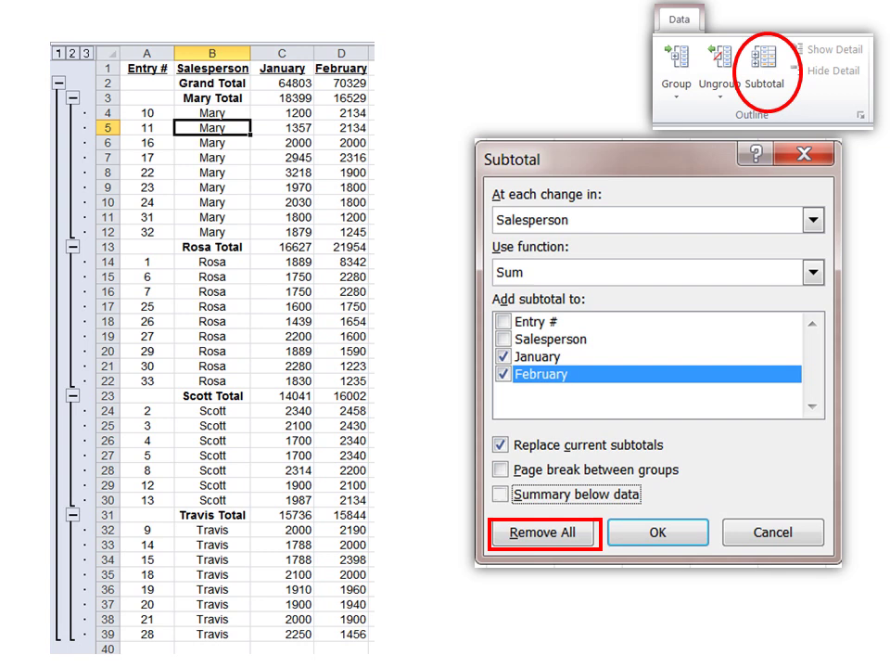
- Show the 'Grouping Levels' slide with the outline collapsed to level 2
{"action": "left_click", "coordinate": [543, 532]}
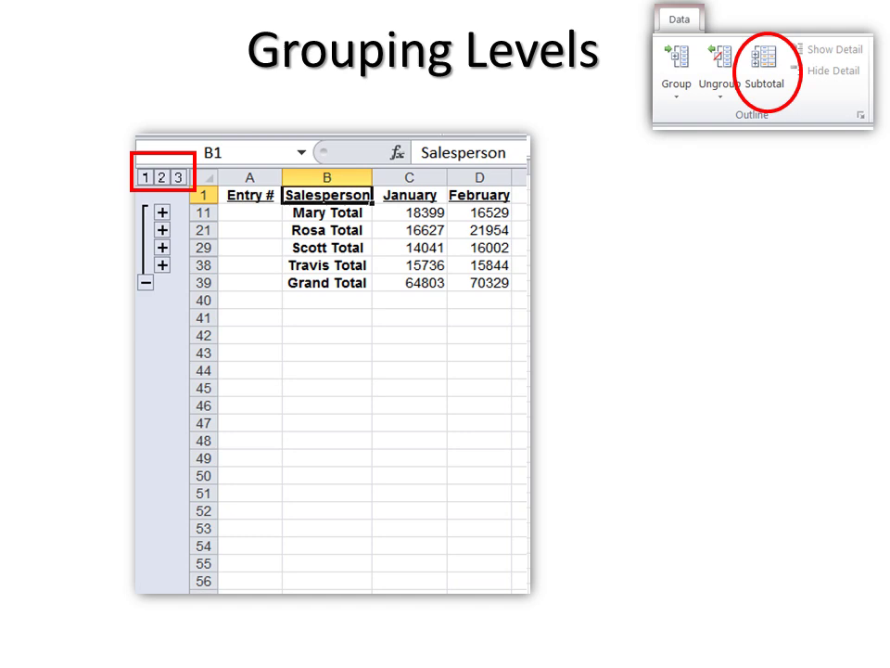
- Show the level 1 Grand Total view, then the 'Key Points: Subtotals' slide
{"action": "left_click", "coordinate": [149, 176]}
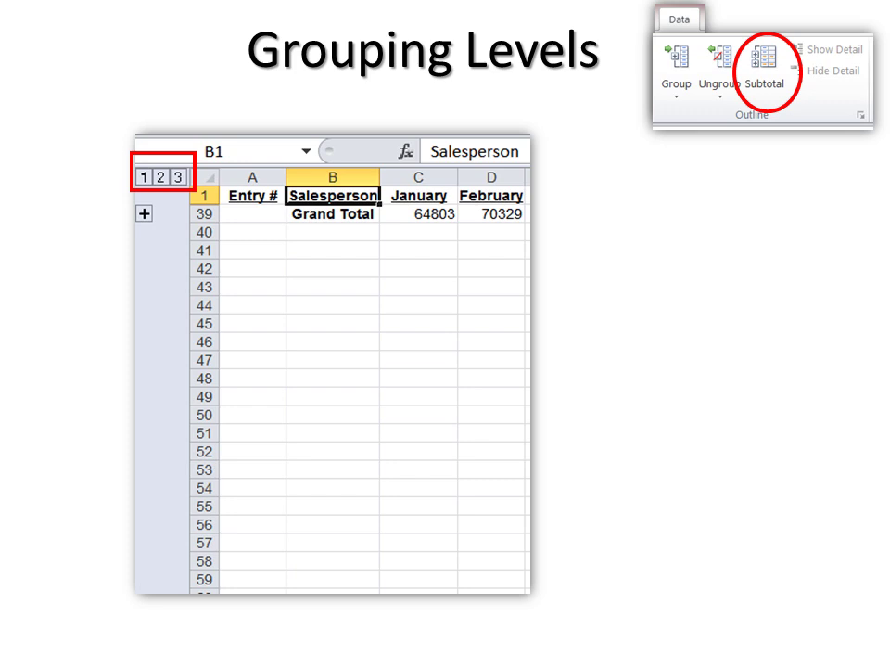
{"action": "left_click", "coordinate": [157, 177]}
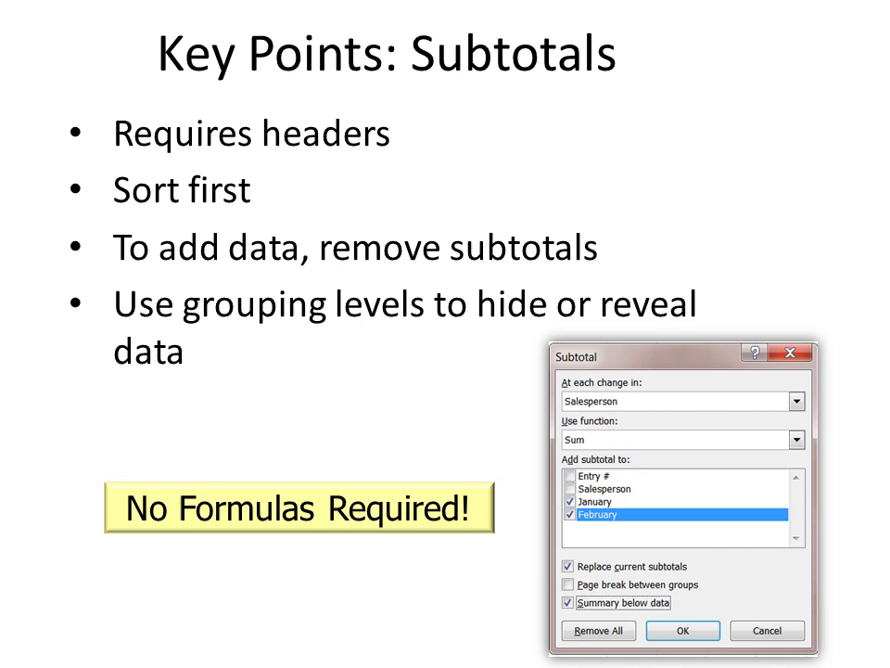
- Advance to the 'Copy, Paste Special' slide with copied Feb values and paste options
{"action": "key", "text": "right"}
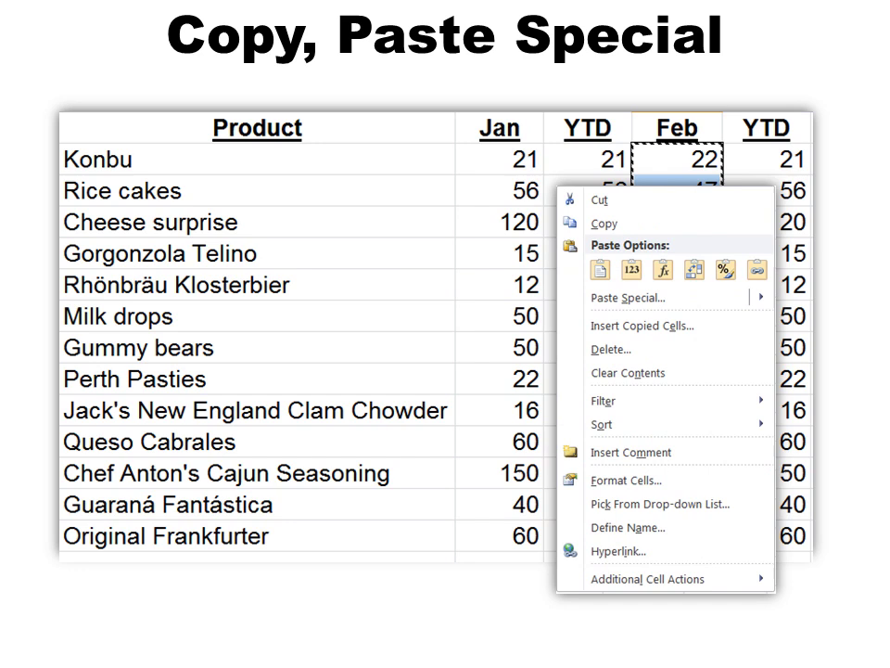
- Reveal the Paste Special build with Add selected, then reach 'Why Consolidate?'
{"action": "left_click", "coordinate": [628, 297]}
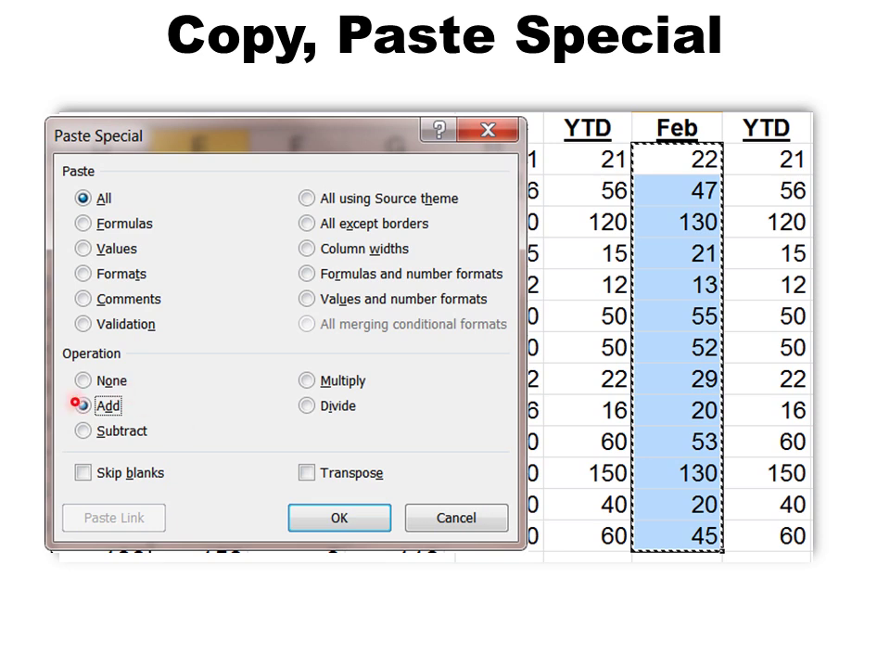
{"action": "left_click", "coordinate": [82, 405]}
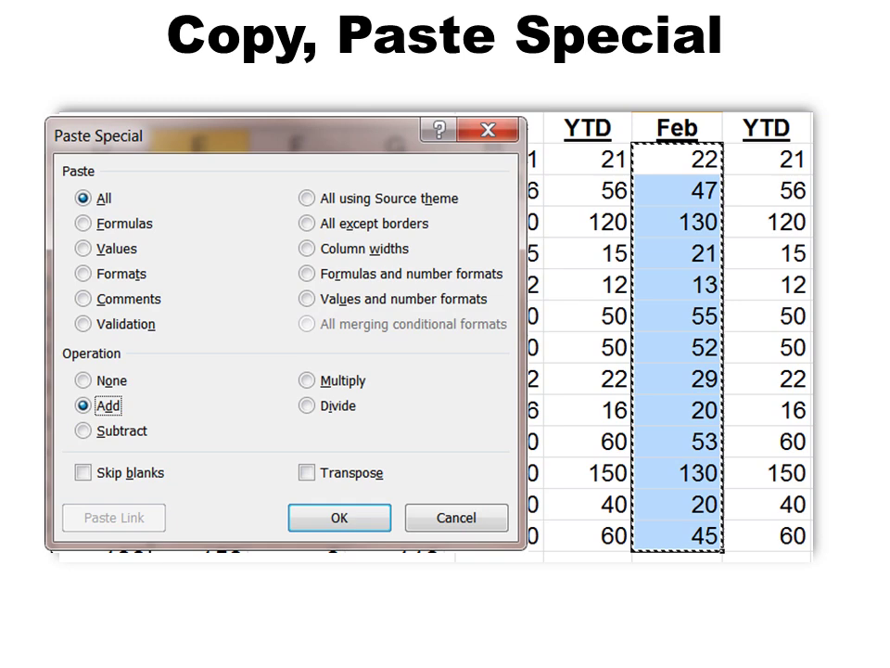
{"action": "left_click", "coordinate": [340, 517]}
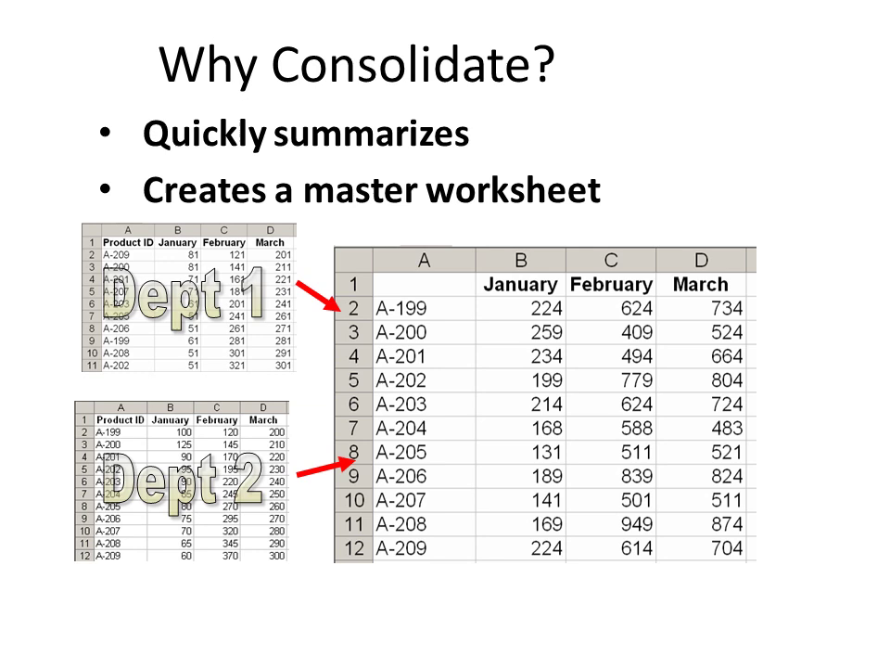
- Move past 'Why Consolidate?' to the 'Prepare Worksheets' West Sales slide
{"action": "key", "text": "right"}
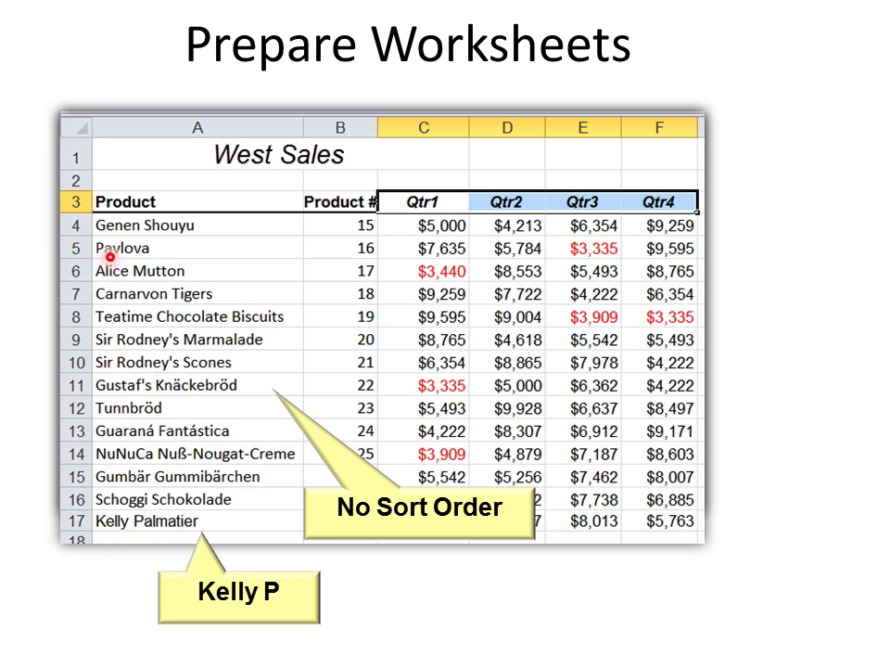
{"action": "mouse_move", "coordinate": [343, 476]}
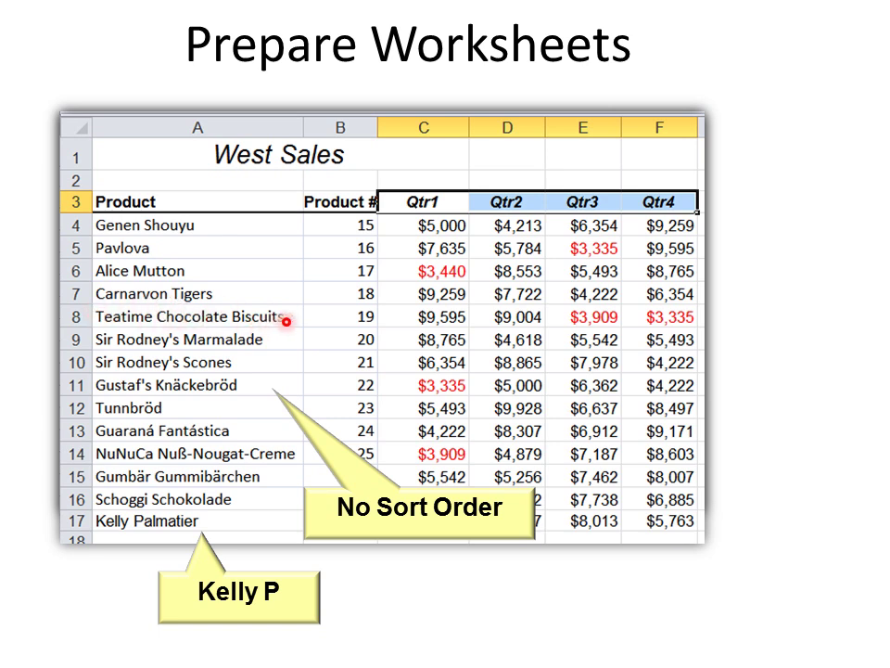
{"action": "mouse_move", "coordinate": [149, 320]}
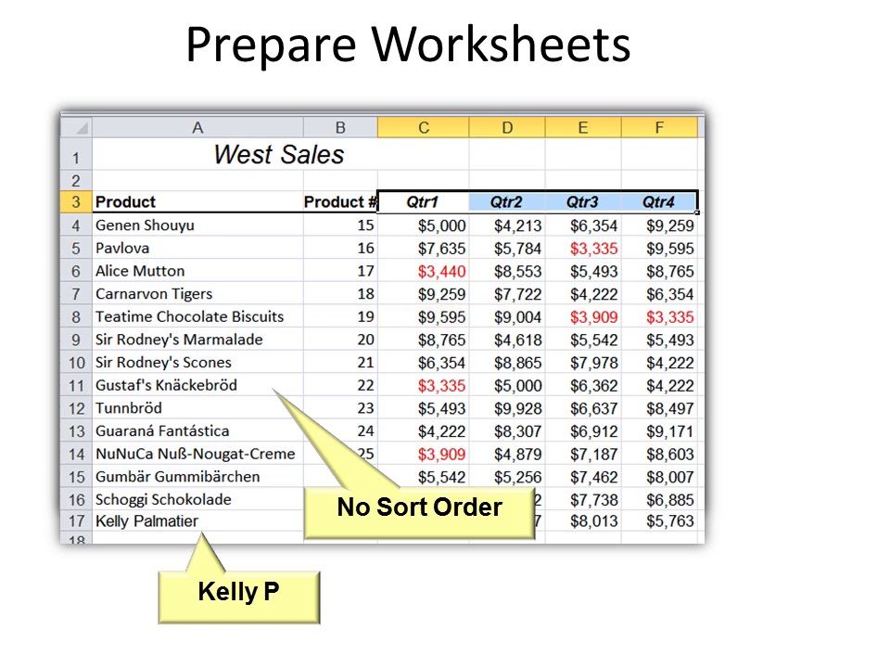
- Advance to the 'Data > Consolidate' slide with the empty sheet and Cons1–Cons4 tabs
{"action": "key", "text": "Right"}
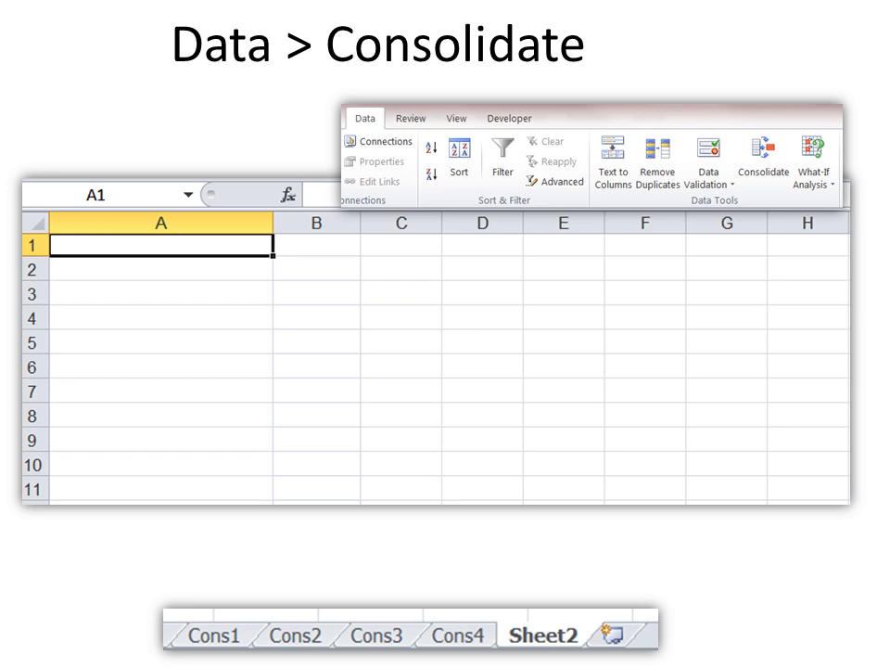
- Reveal the empty Consolidate dialog set to Sum with top row and left column labels
{"action": "left_click", "coordinate": [762, 158]}
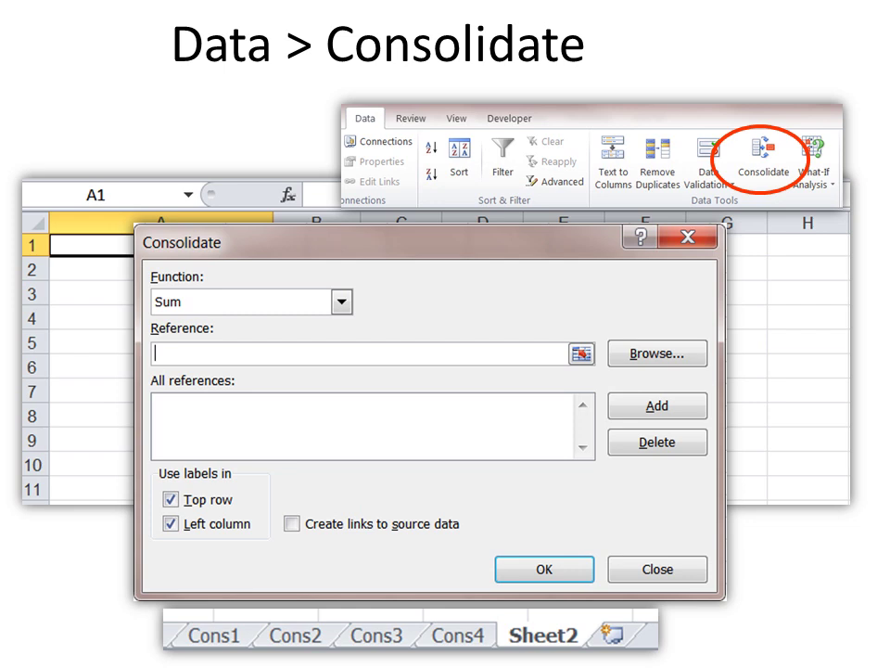
{"action": "mouse_move", "coordinate": [654, 353]}
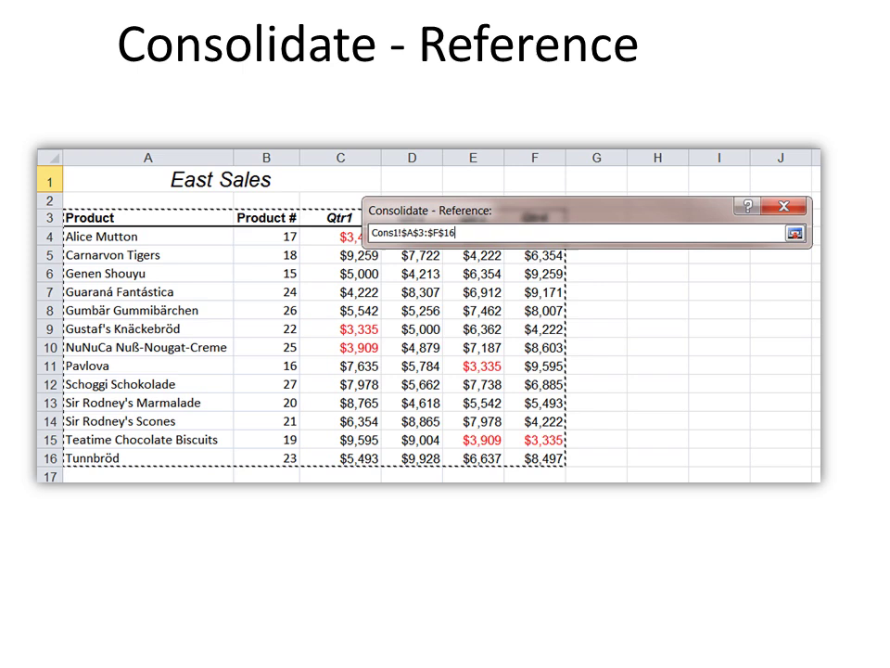
- Show the 'Consolidate - Reference' dialog holding Cons1!$A$3:$F$16 for East Sales
{"action": "left_click", "coordinate": [790, 231]}
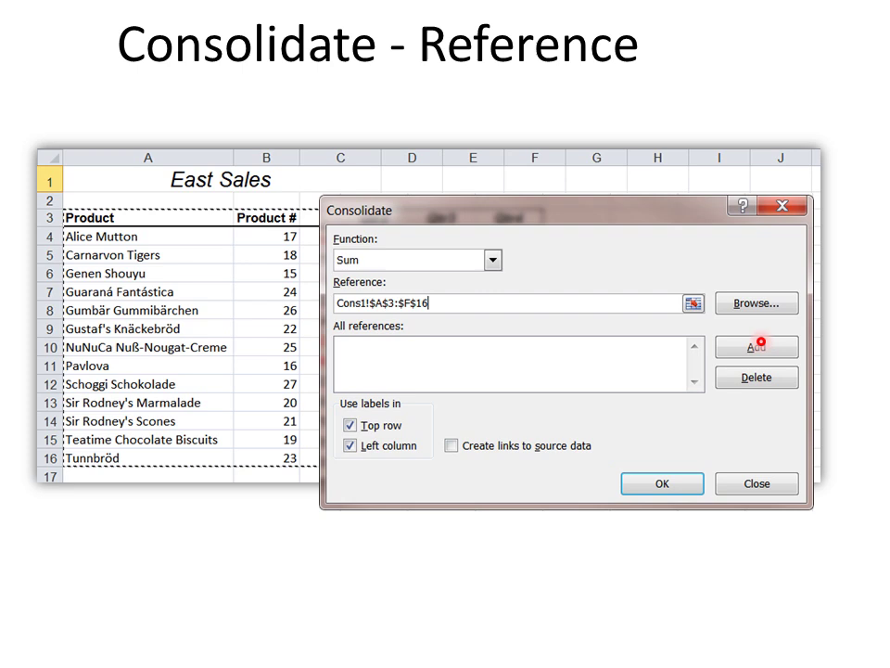
- Reveal the added sheet references and label options, then reach the Organizes and adds! slide
{"action": "left_click", "coordinate": [755, 346]}
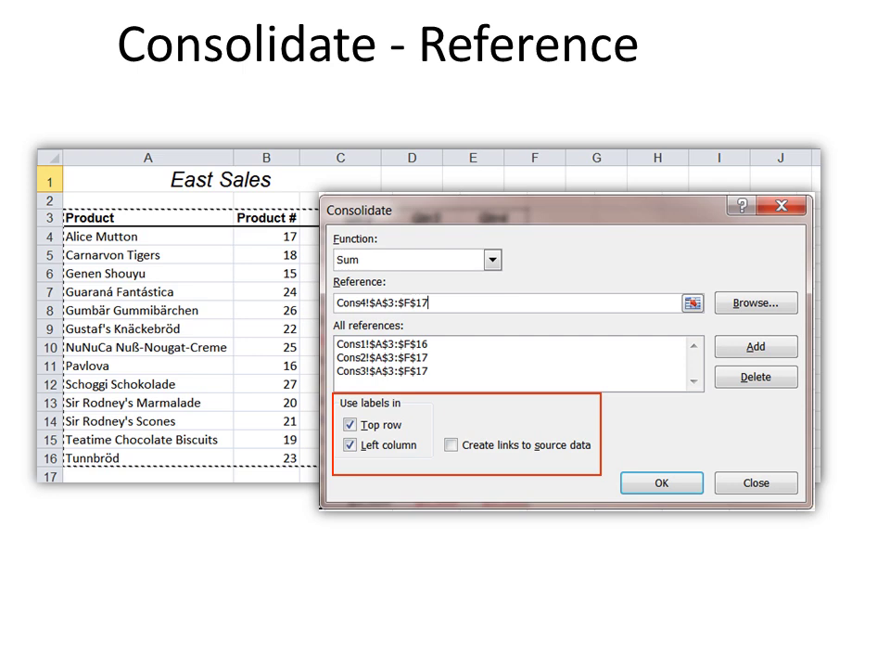
{"action": "mouse_move", "coordinate": [367, 424]}
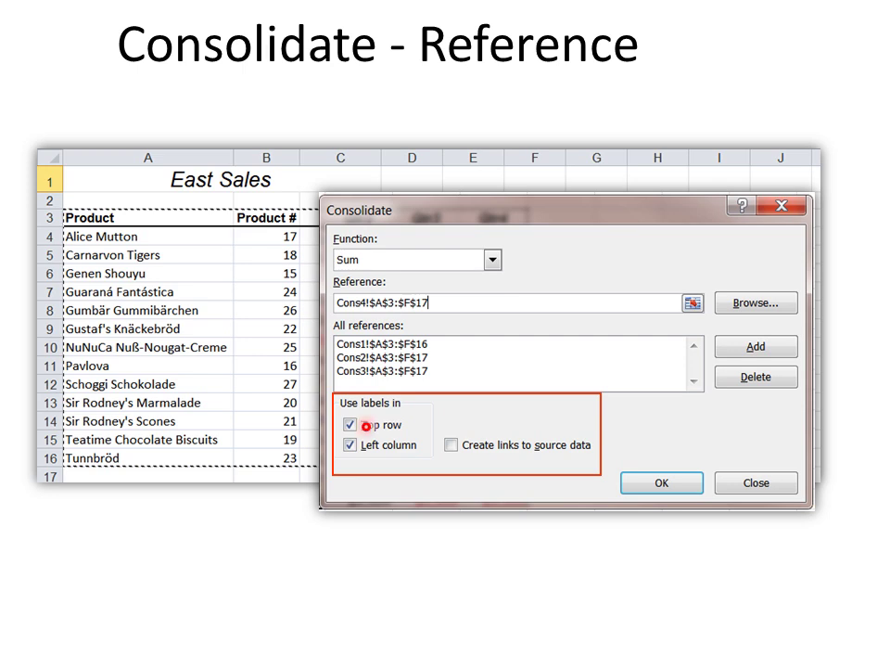
{"action": "left_click", "coordinate": [347, 424]}
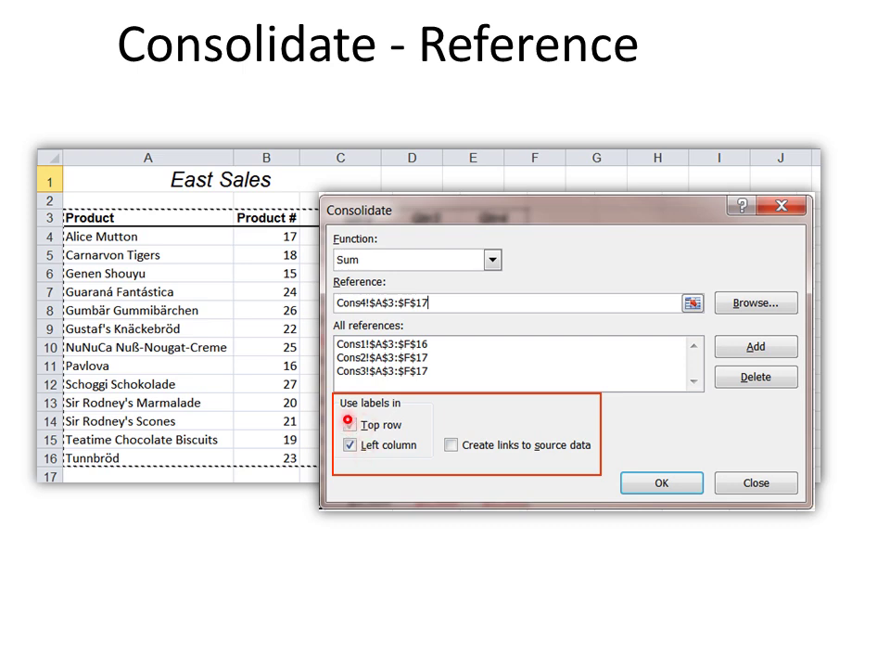
{"action": "left_click", "coordinate": [349, 423]}
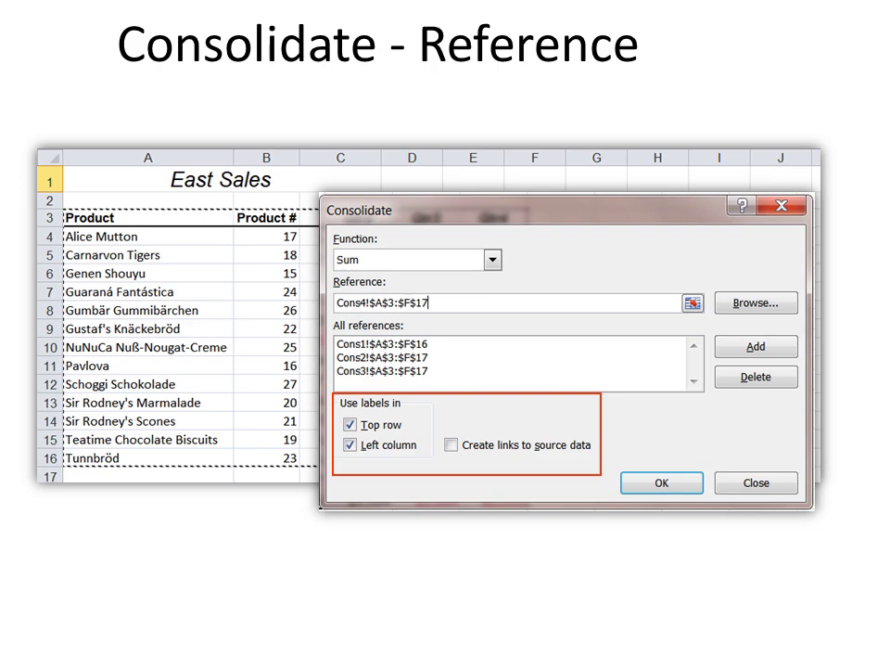
{"action": "left_click", "coordinate": [661, 482]}
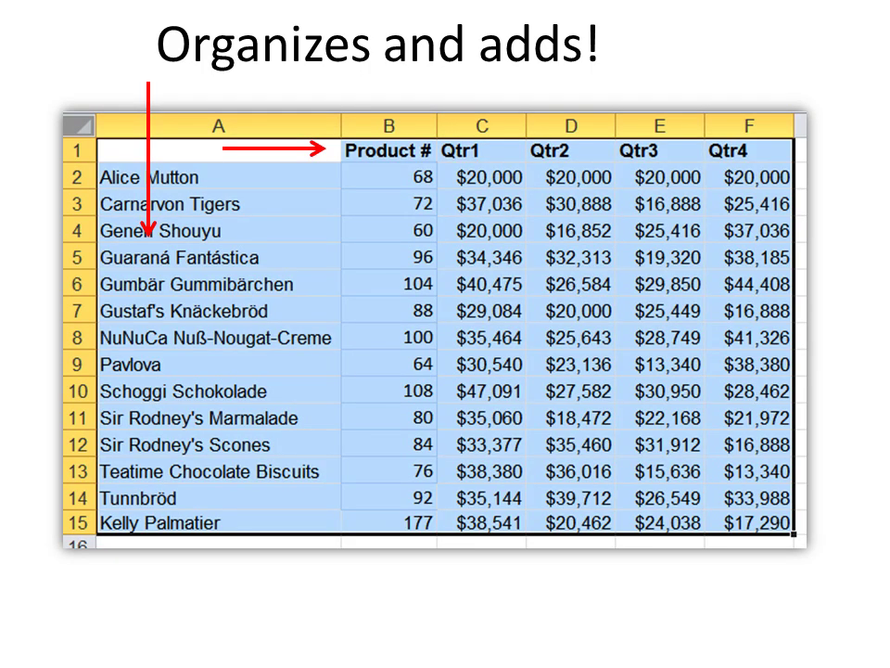